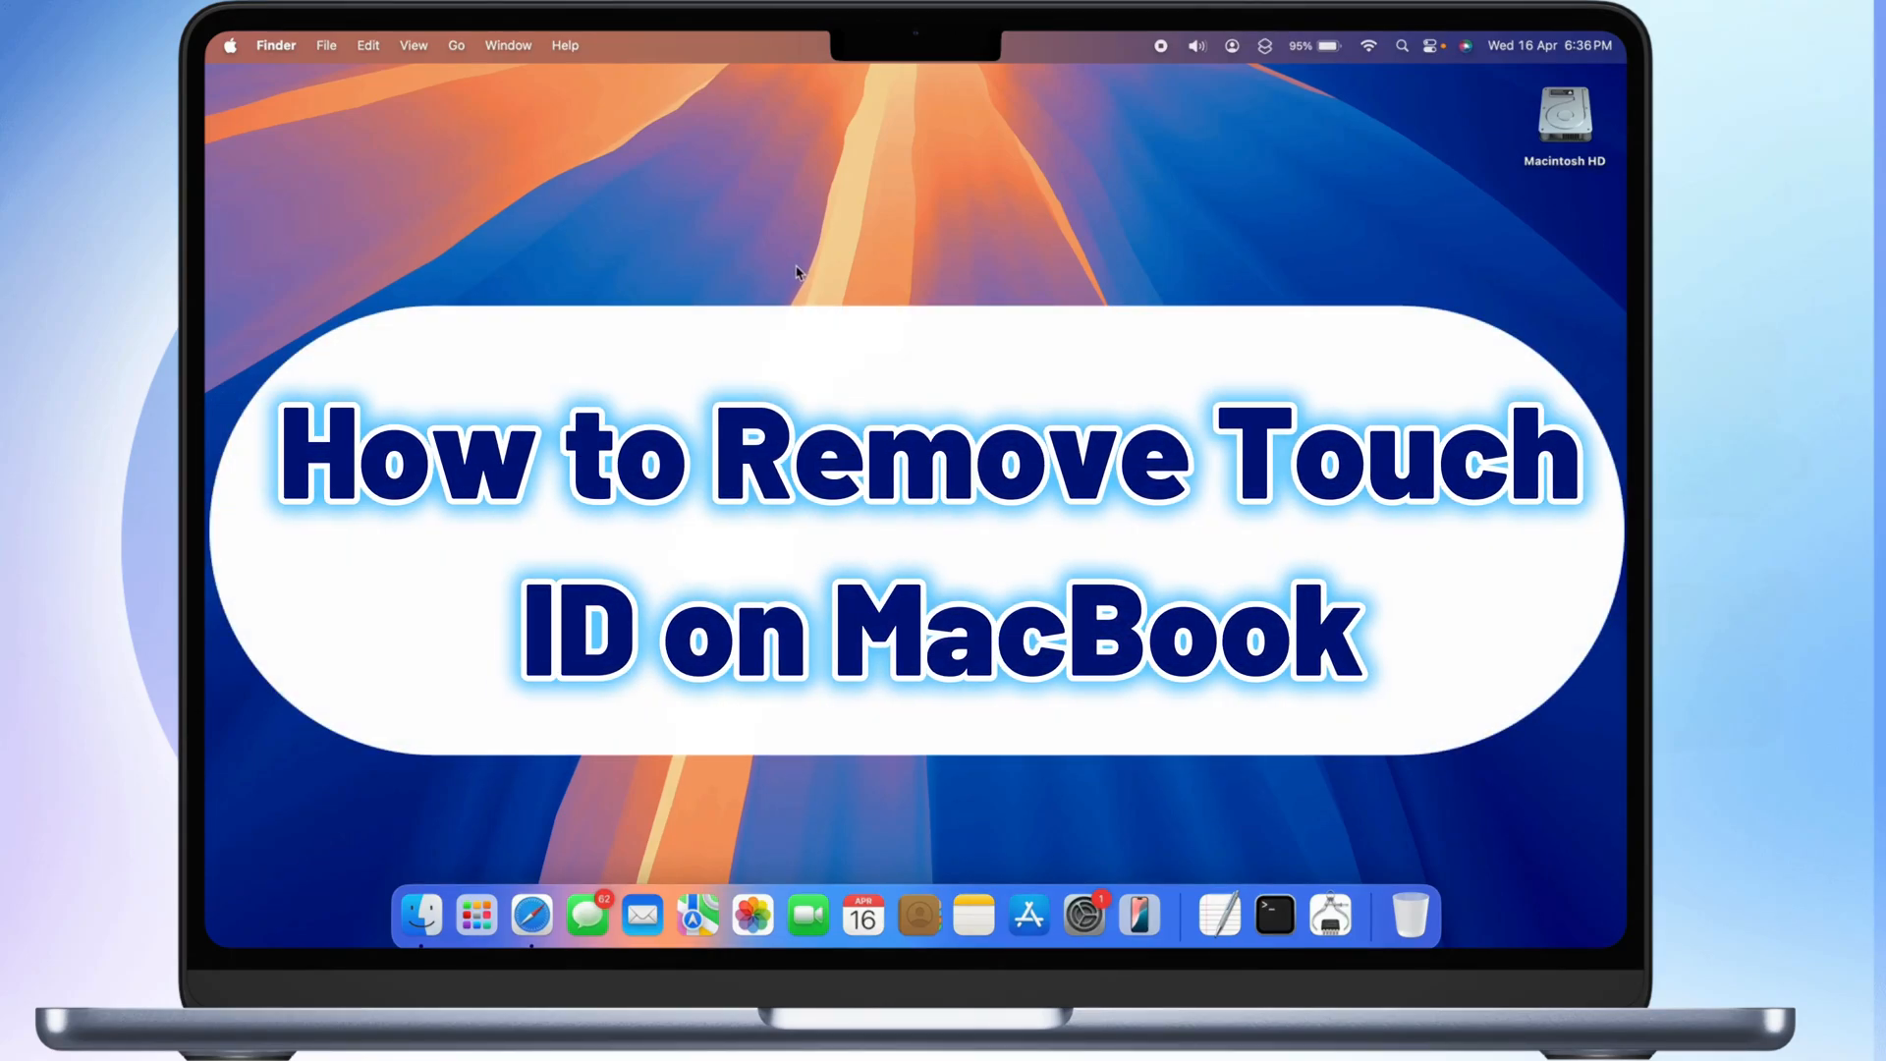
mouse_move(800, 272)
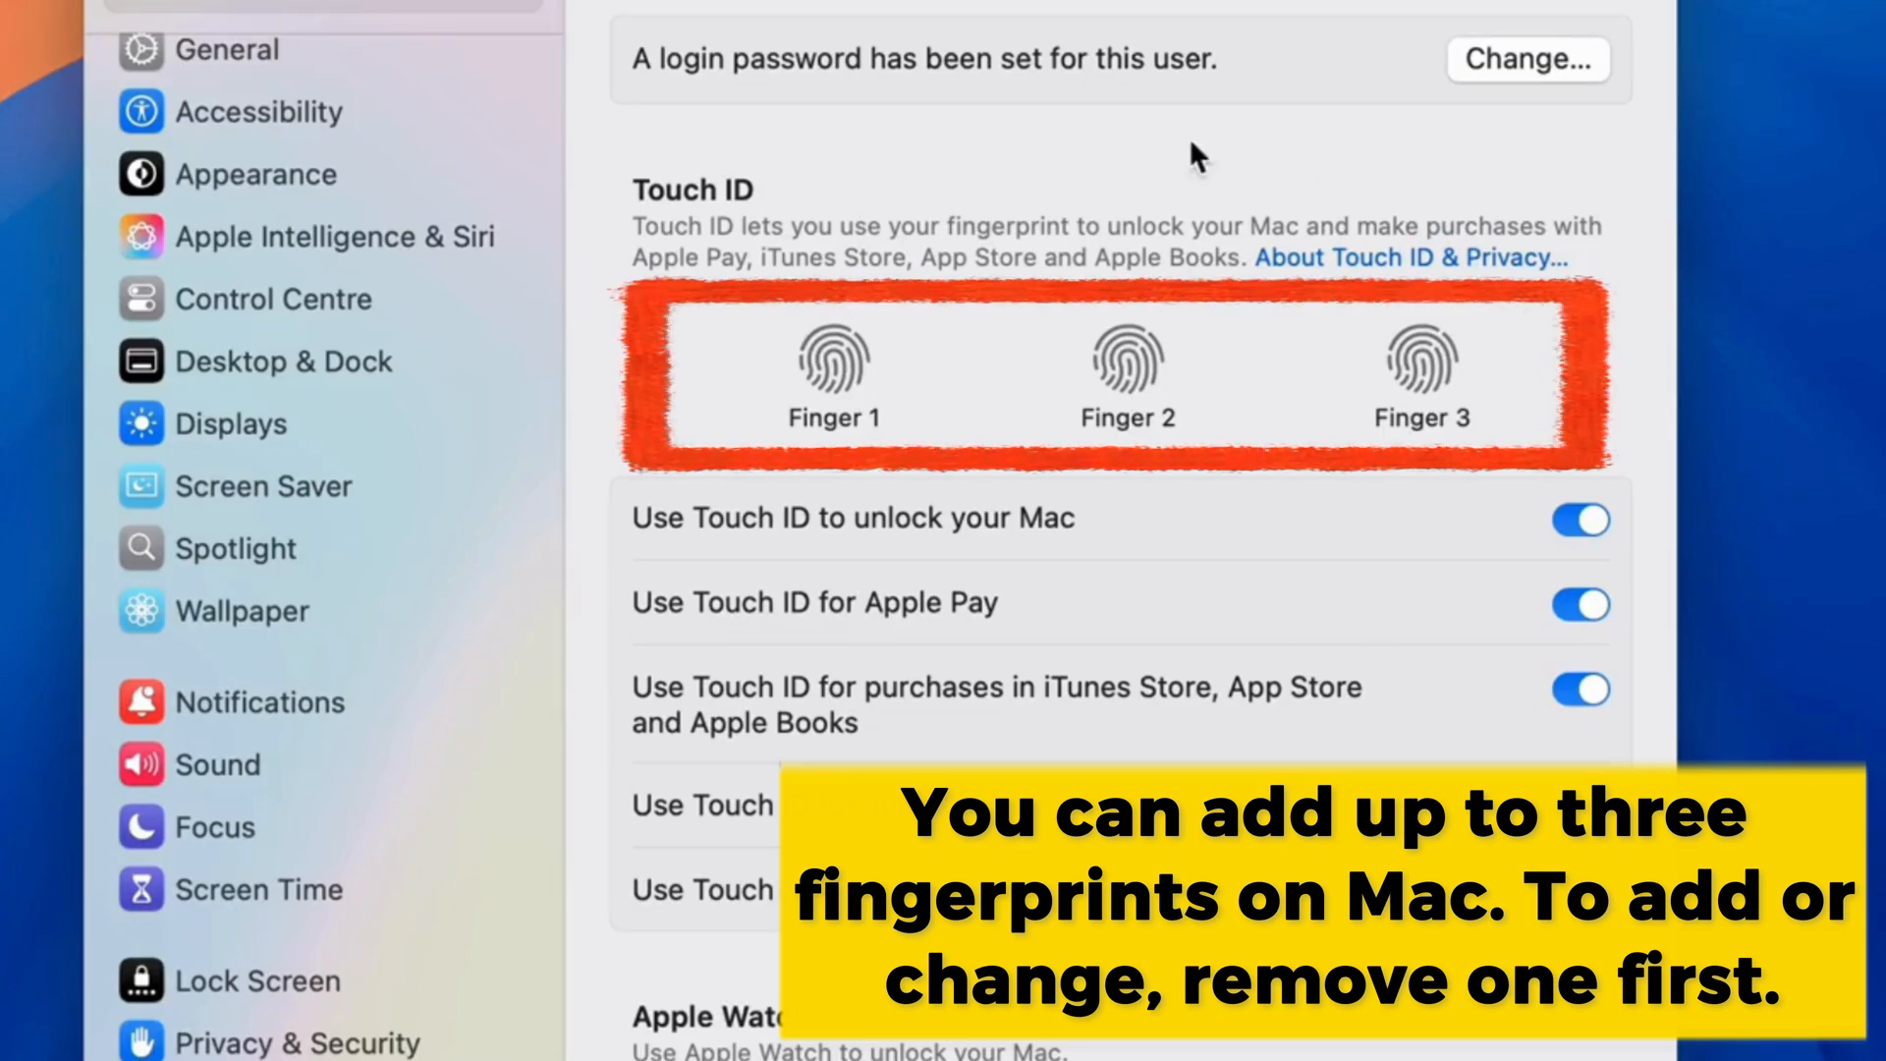
mouse_move(1071, 767)
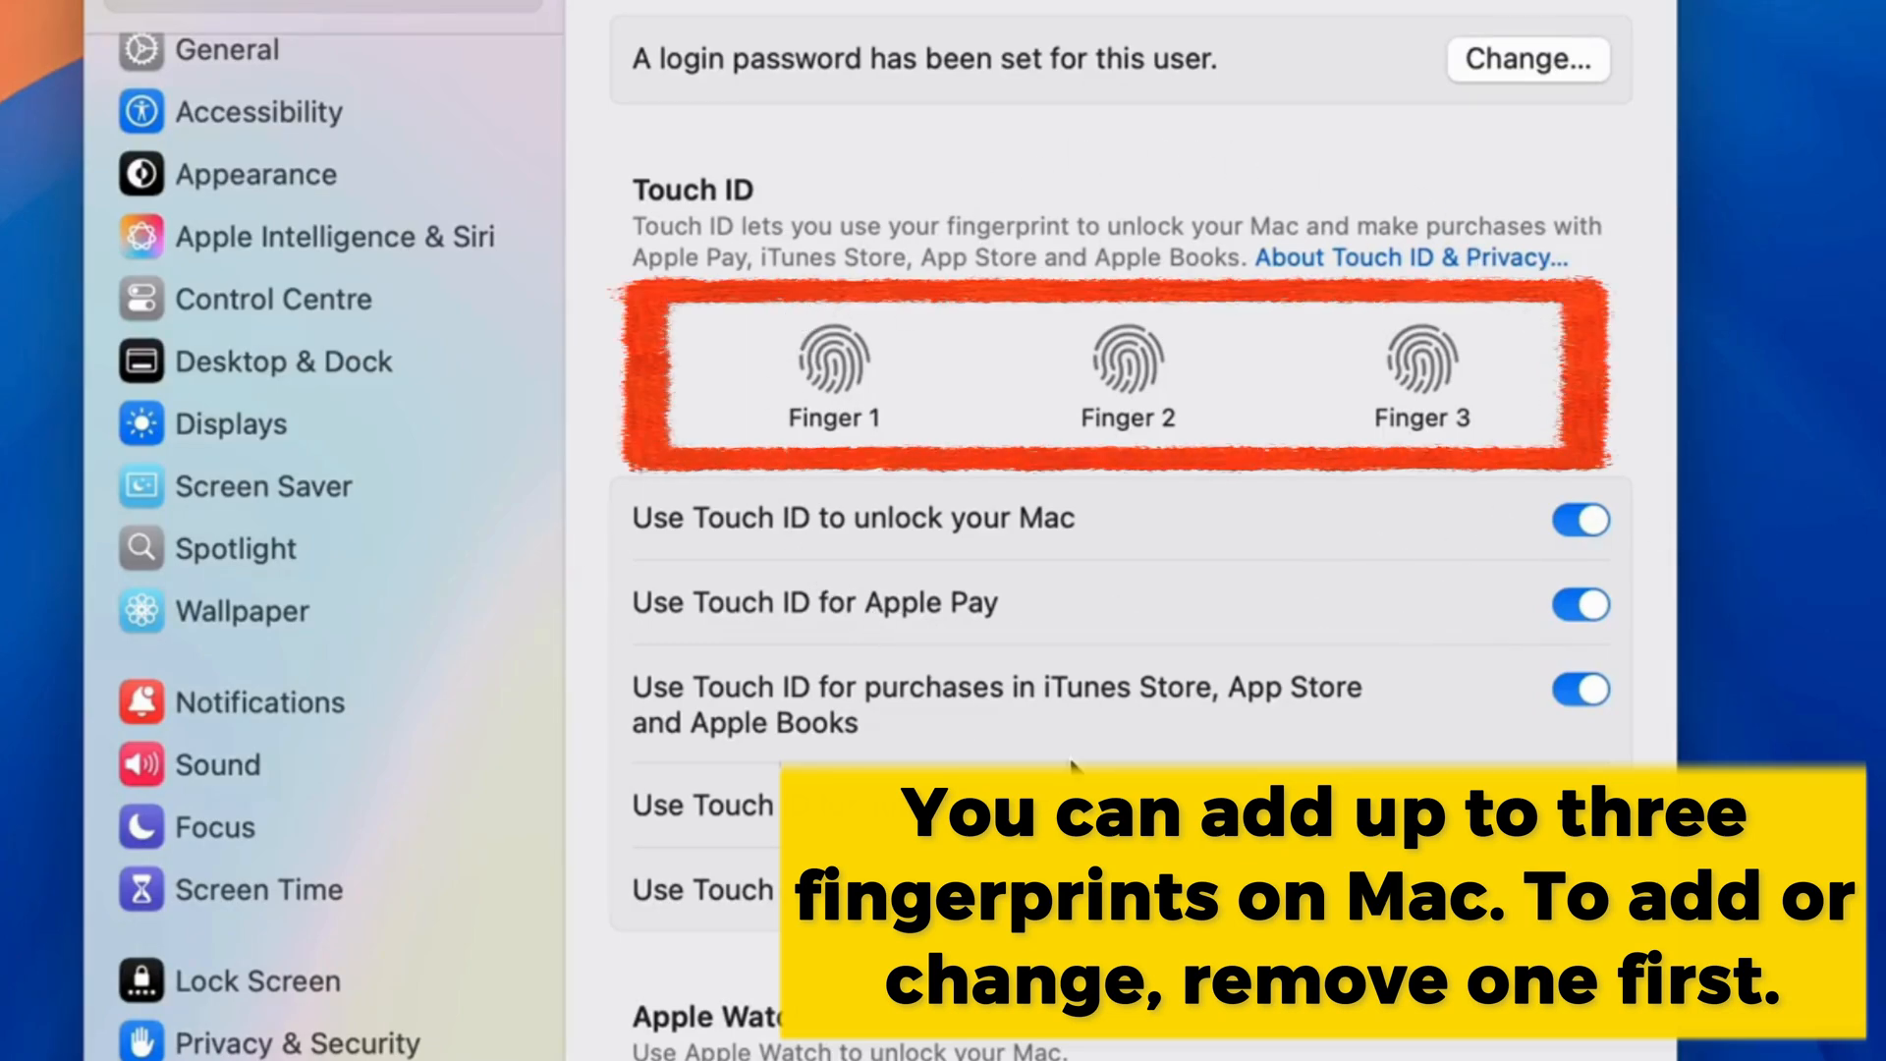
mouse_move(637, 246)
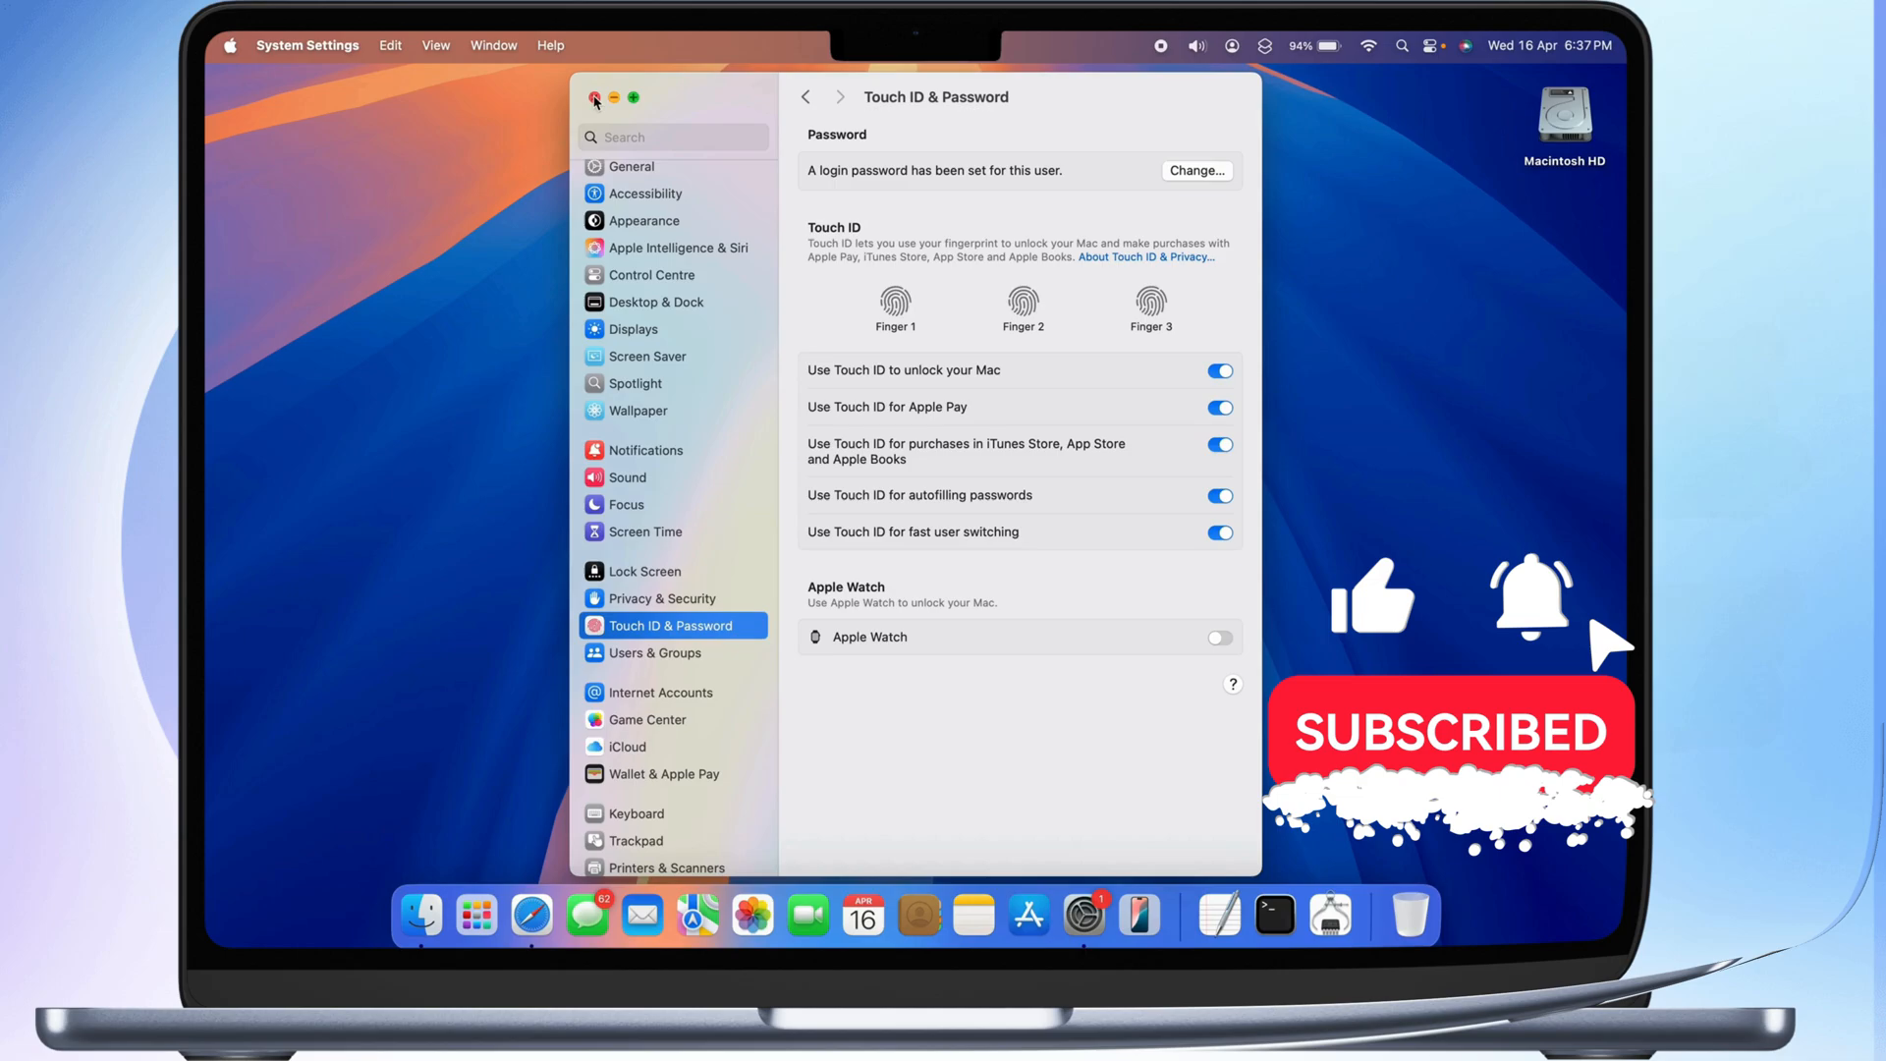
Open Touch ID & Password from the sidebar, showing Finger 1, Finger 2 and Finger 3.
left_click(597, 98)
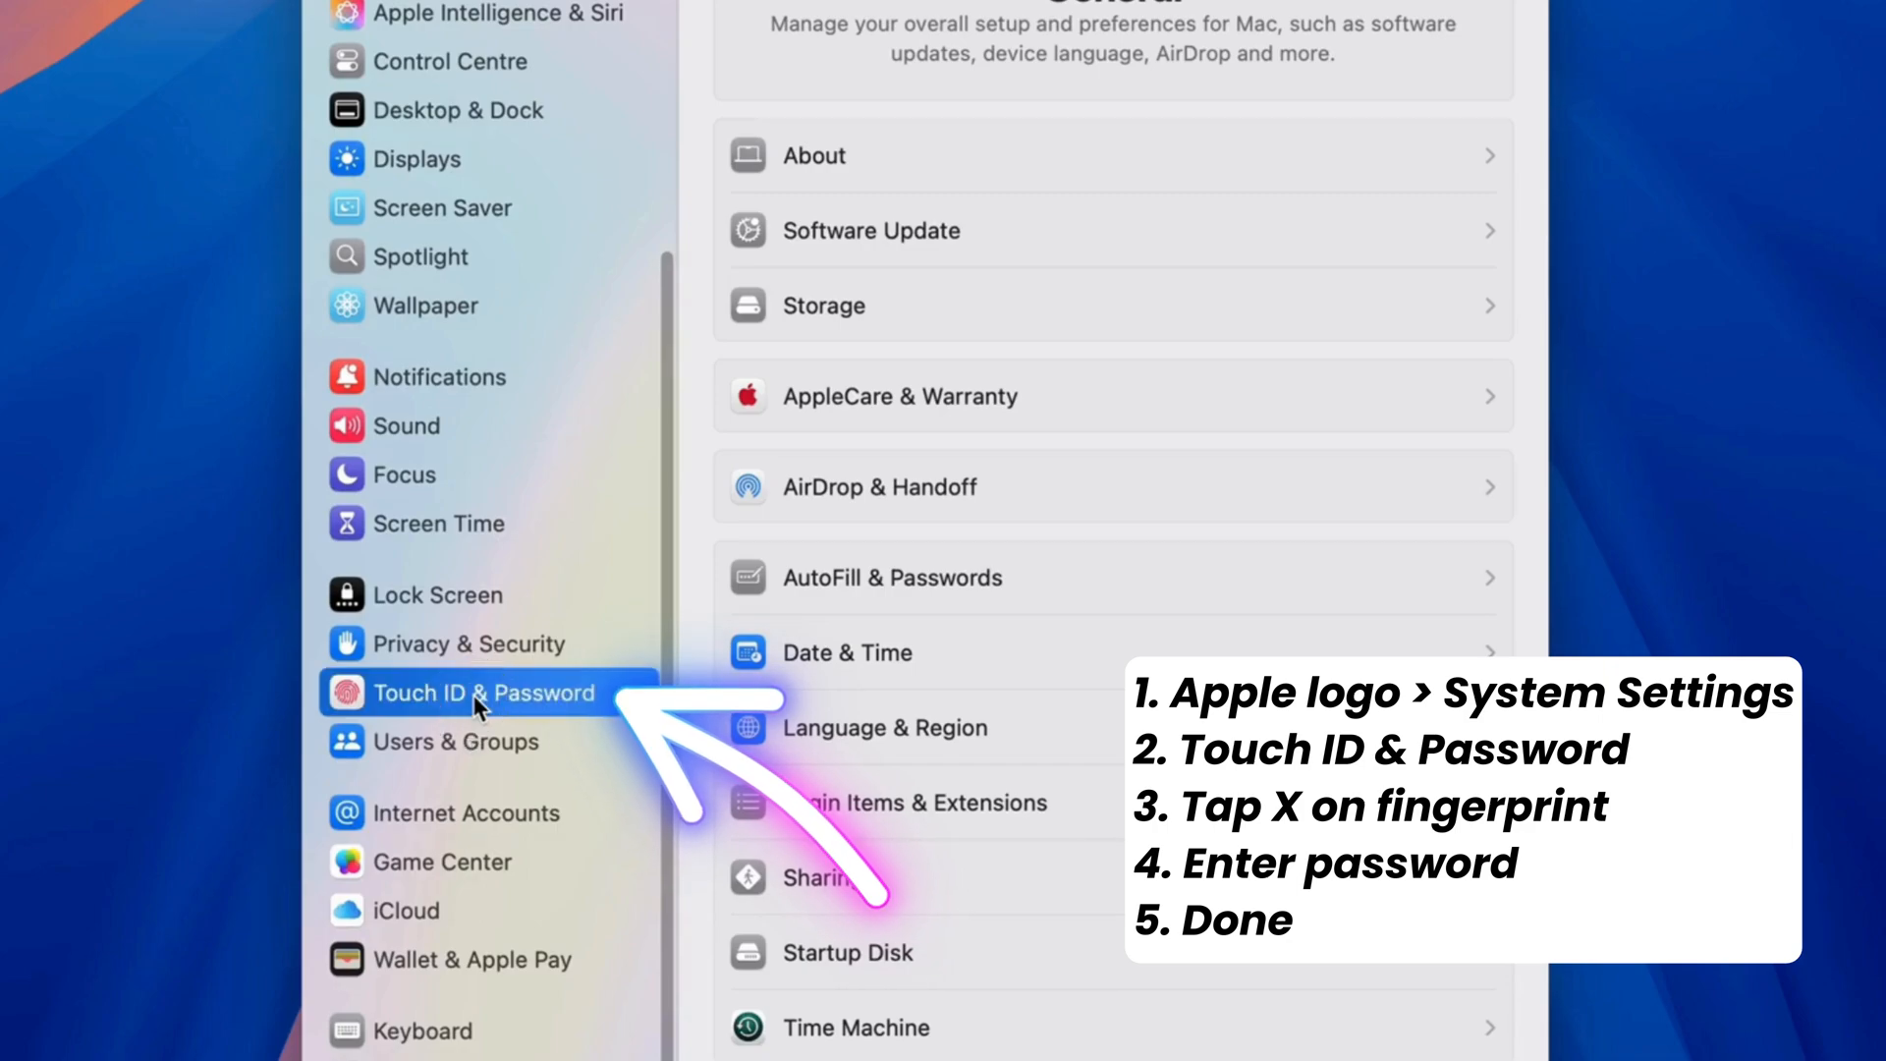
left_click(481, 692)
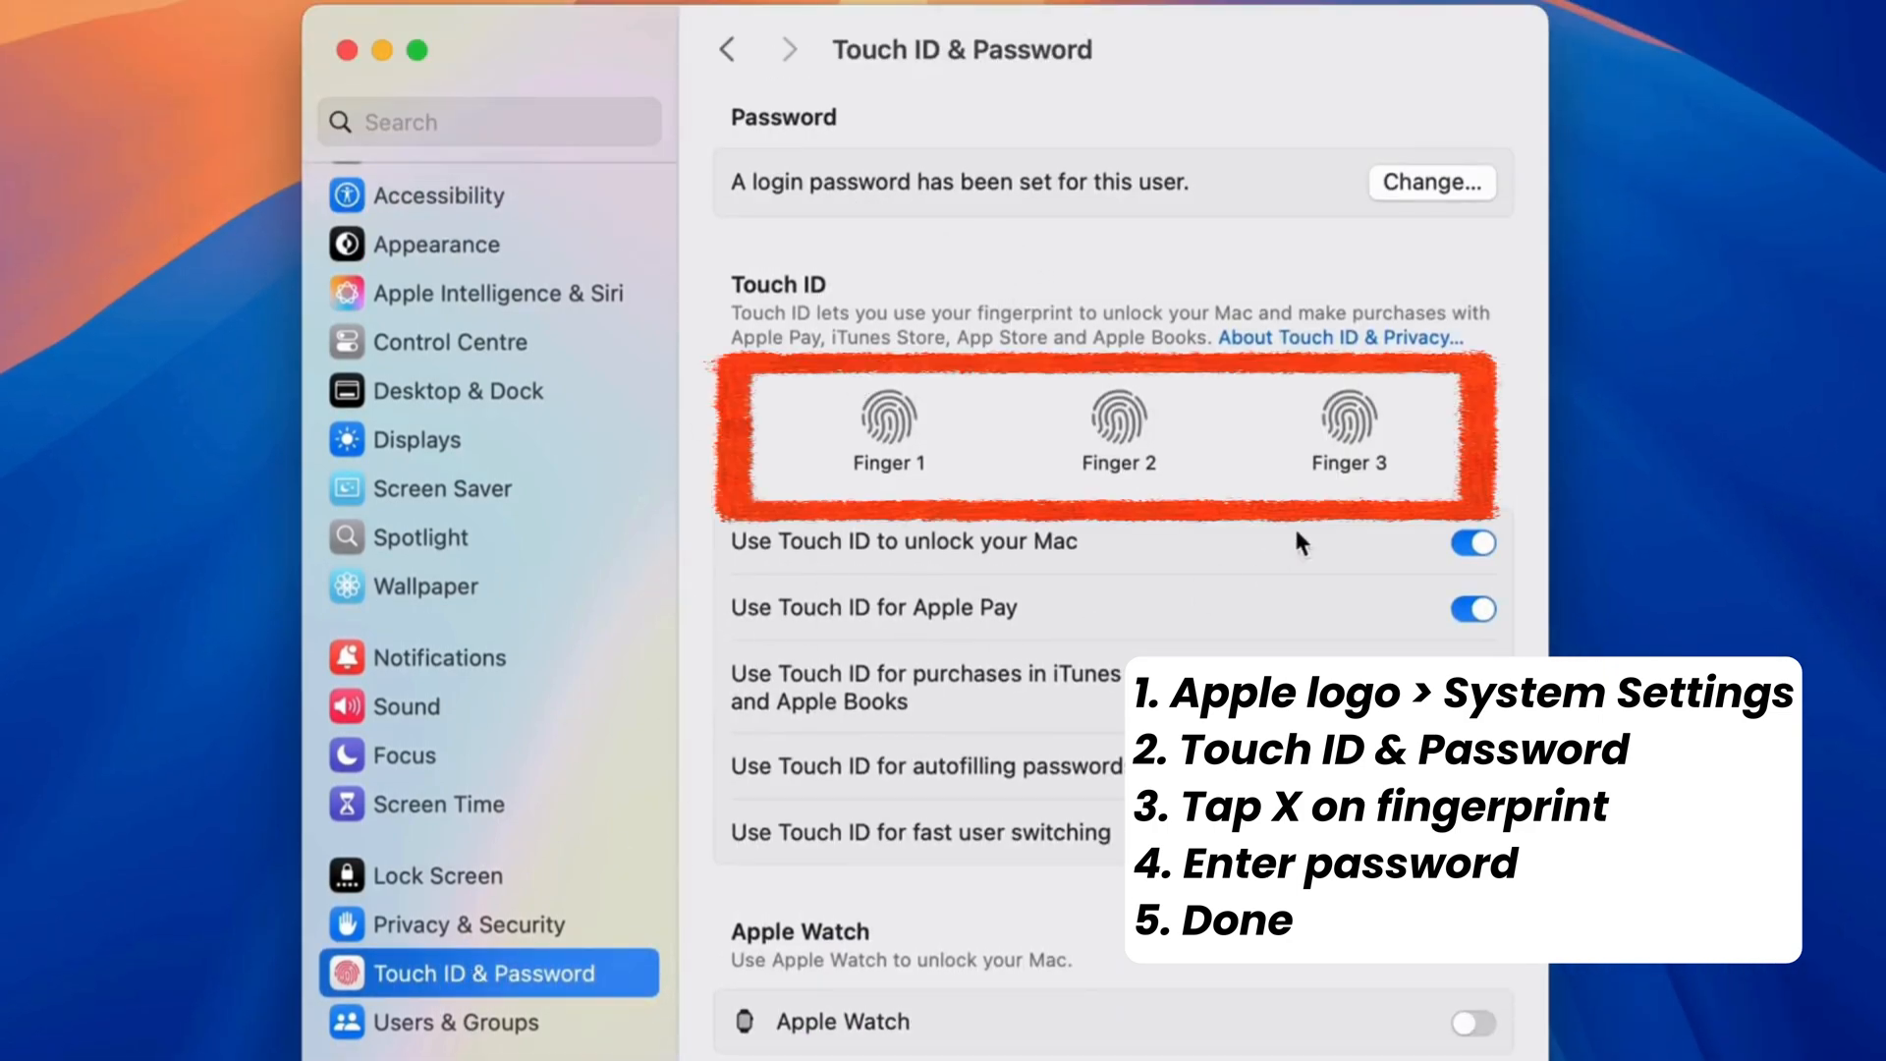
mouse_move(1151, 563)
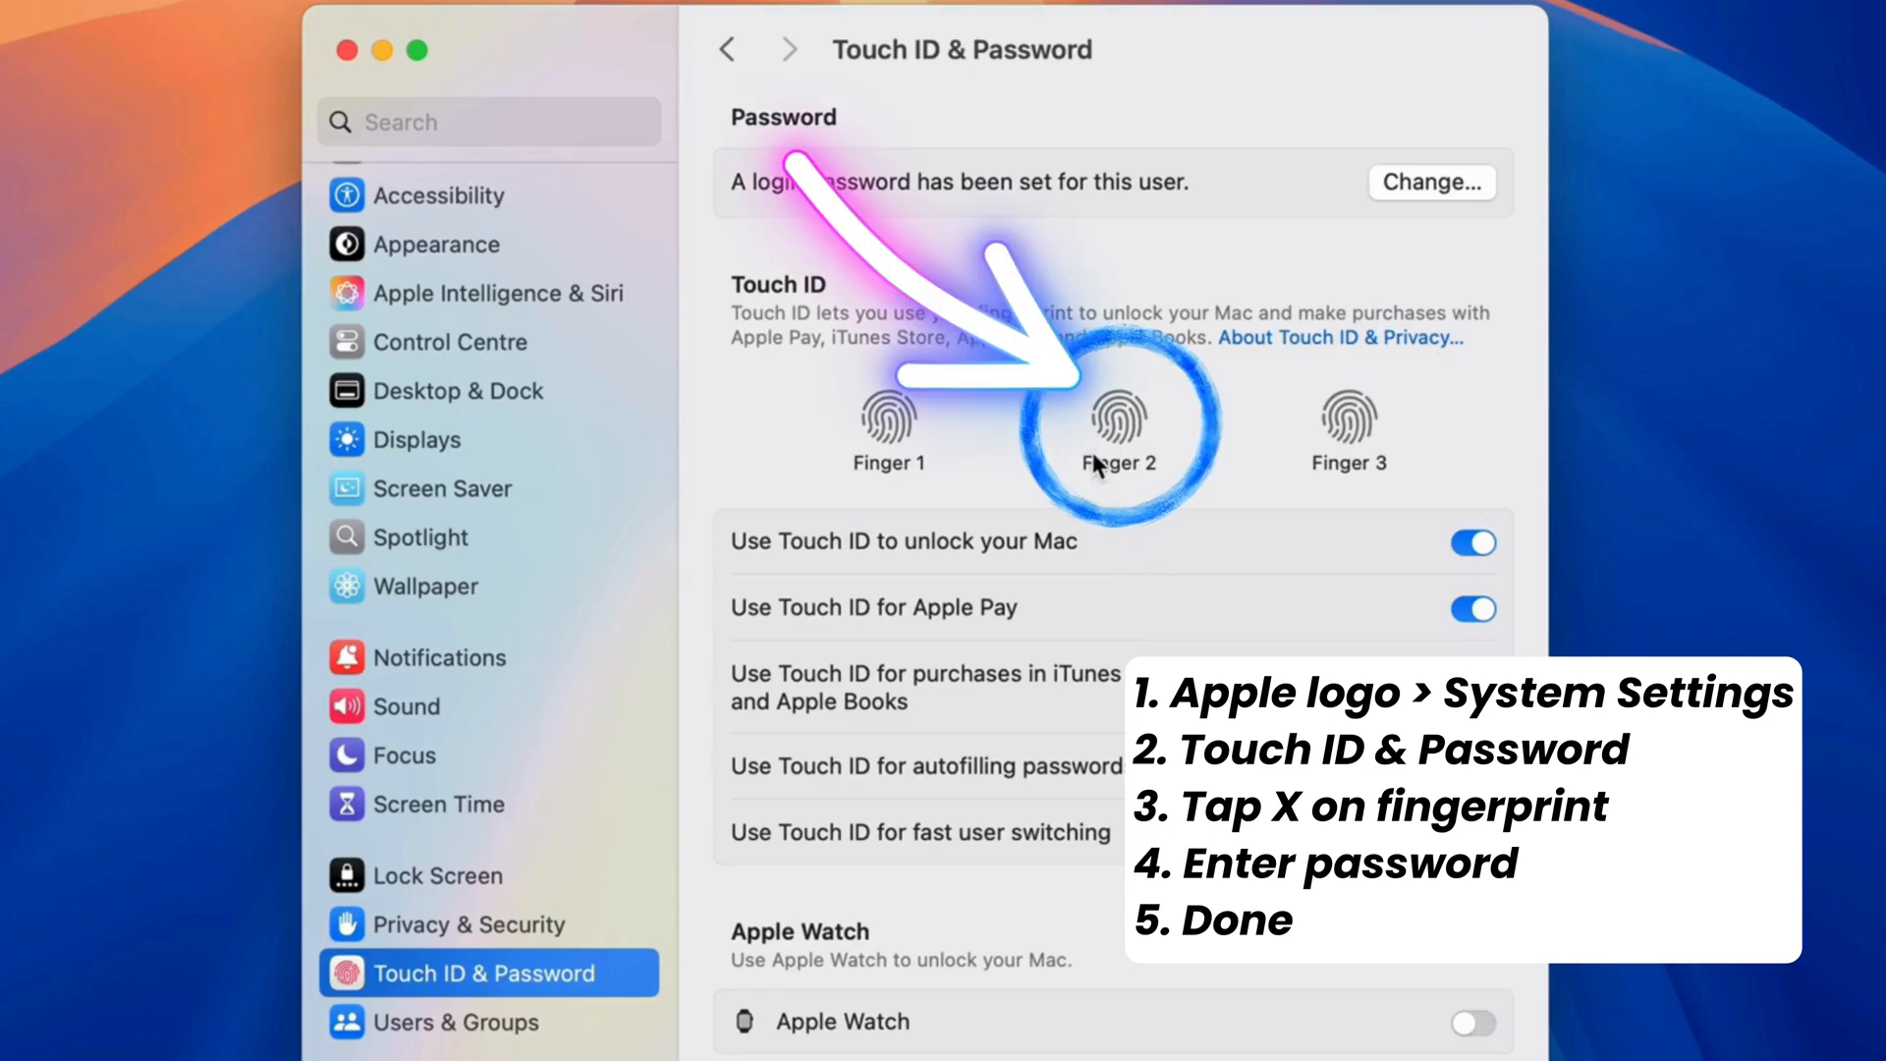
Remove Finger 2 and authorize it with the login password.
left_click(1118, 414)
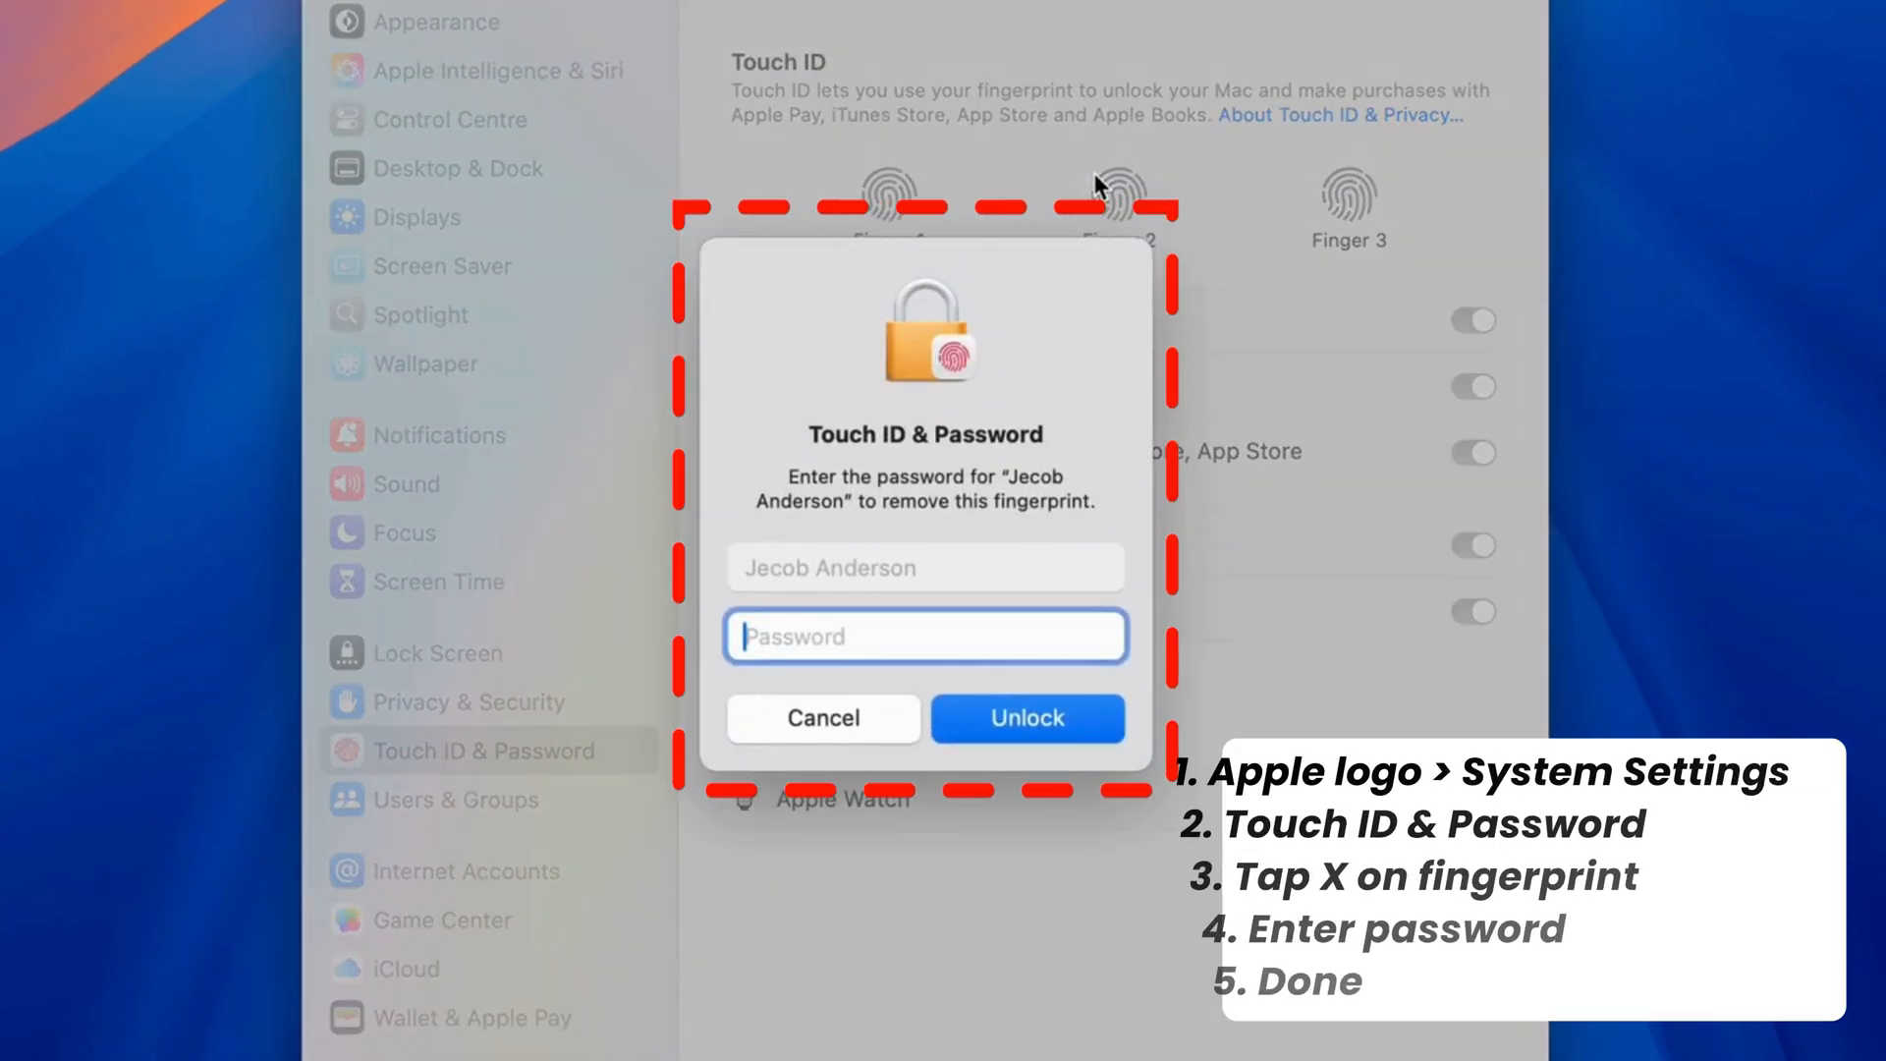
type("••")
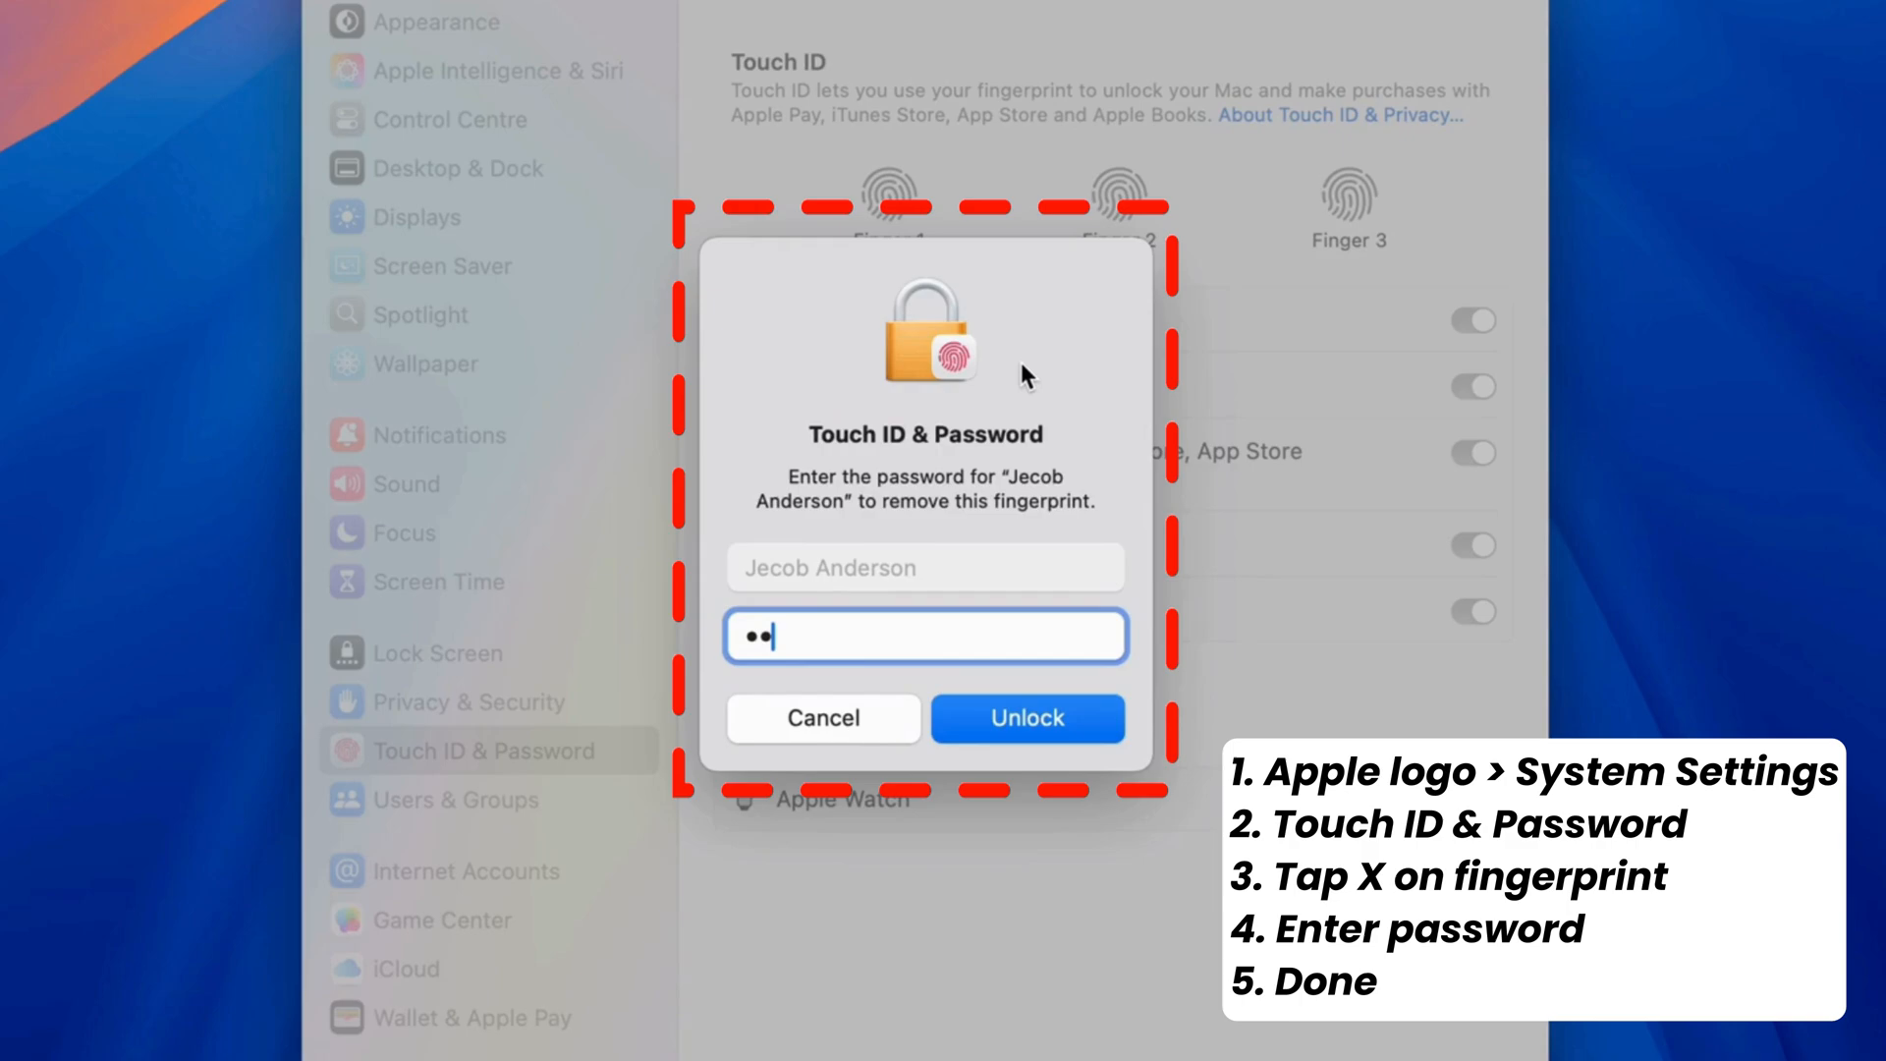
left_click(1026, 718)
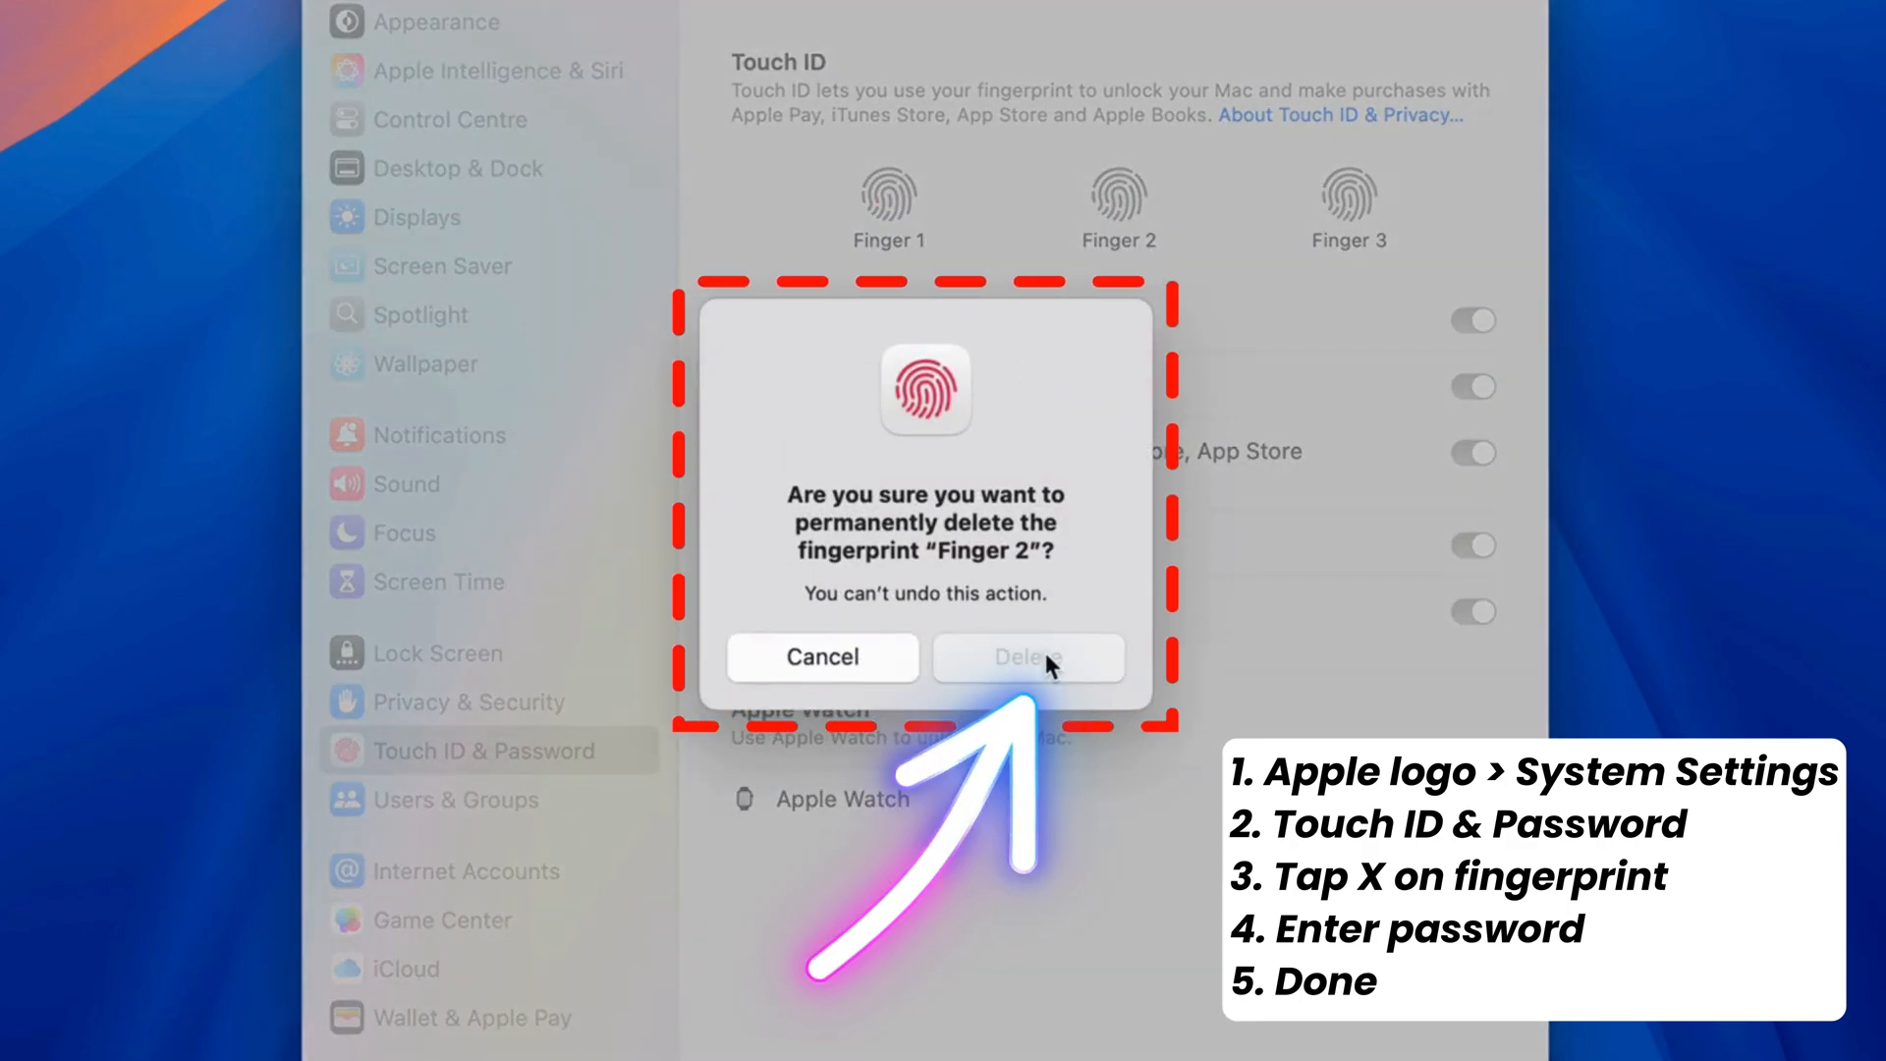
Confirm deleting Finger 2, then close the System Settings window.
left_click(1028, 657)
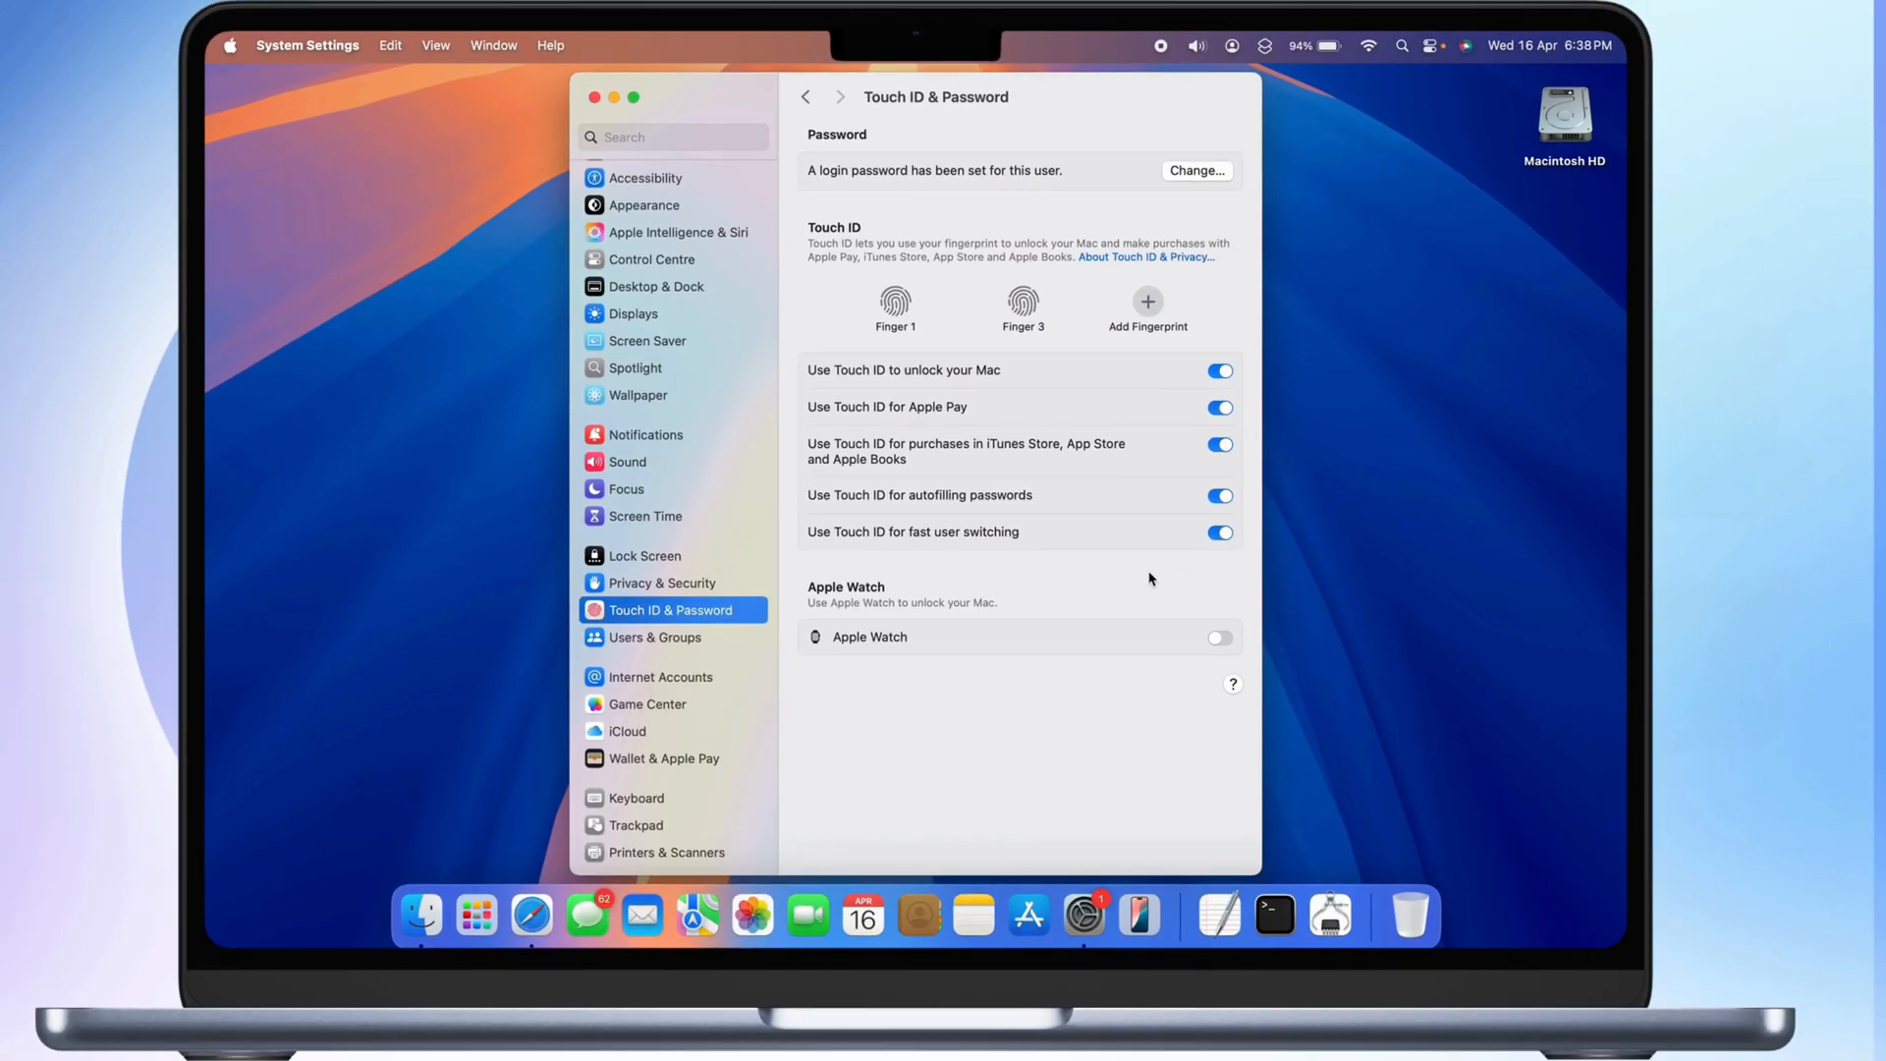
mouse_move(971, 650)
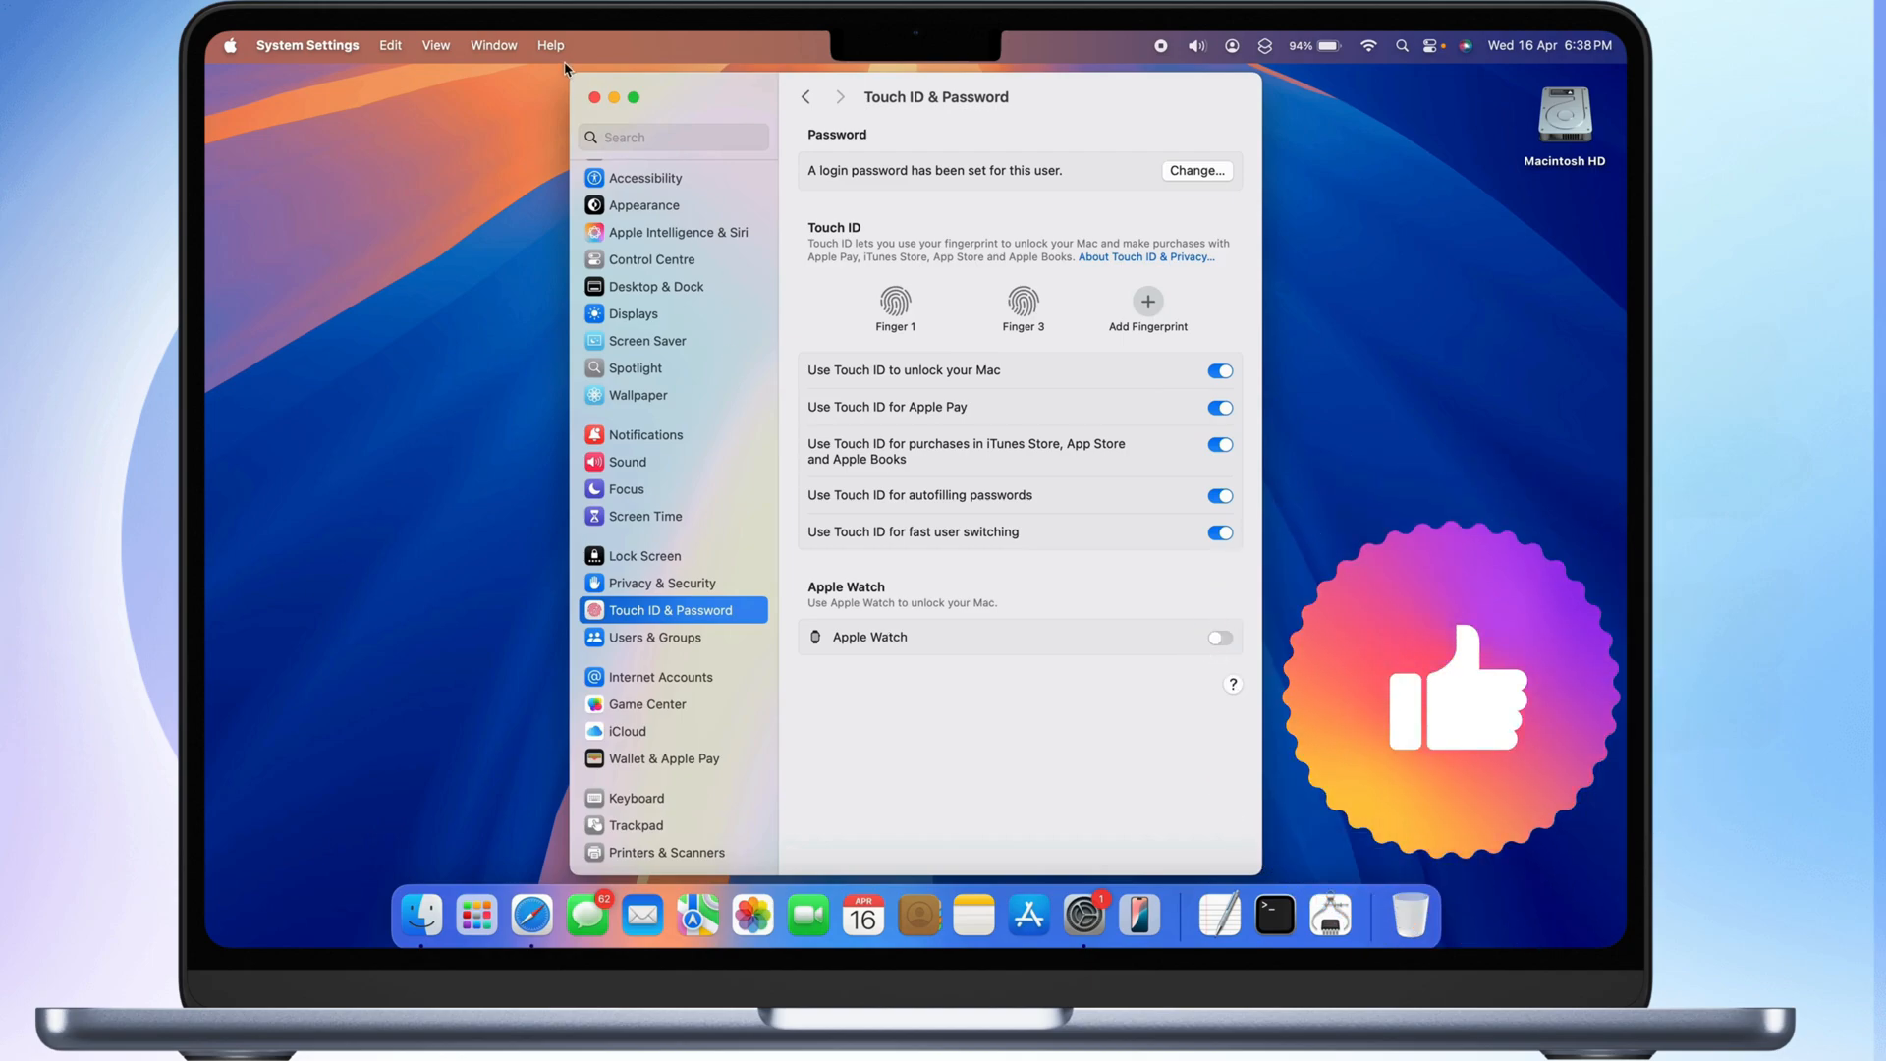
left_click(594, 98)
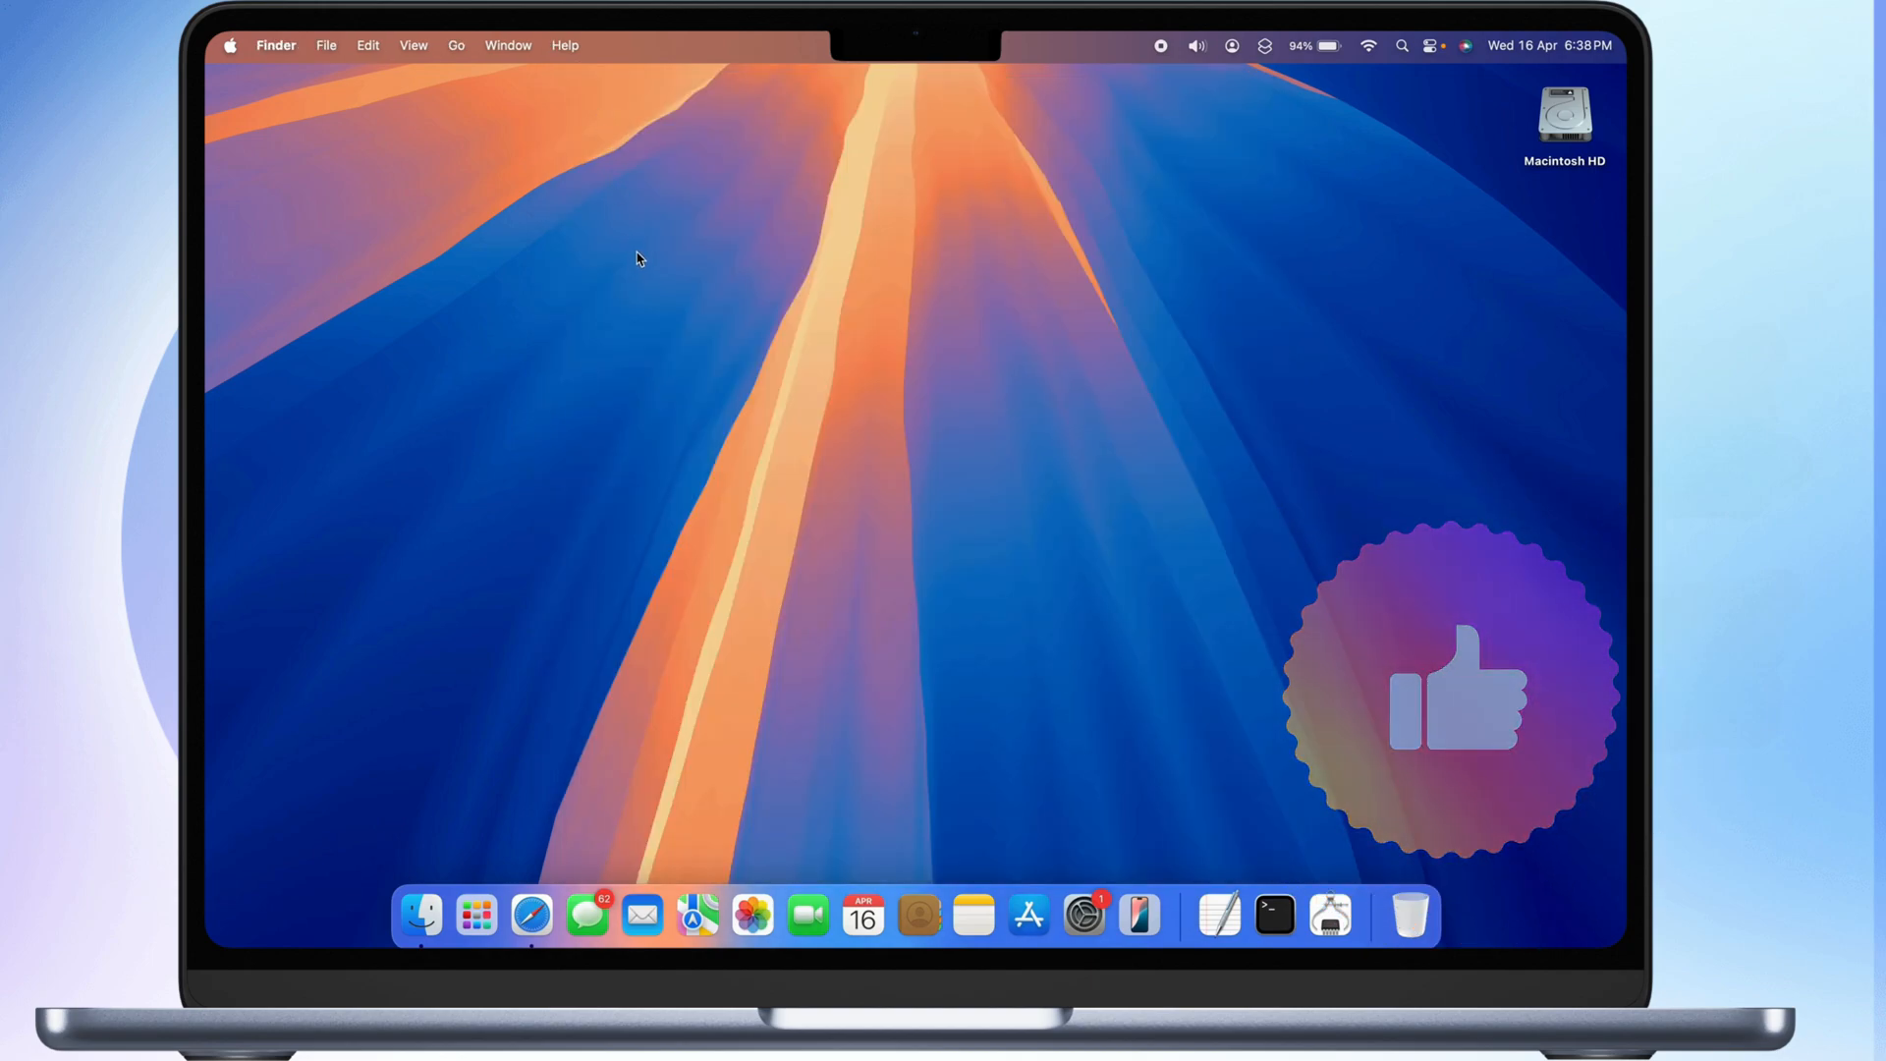